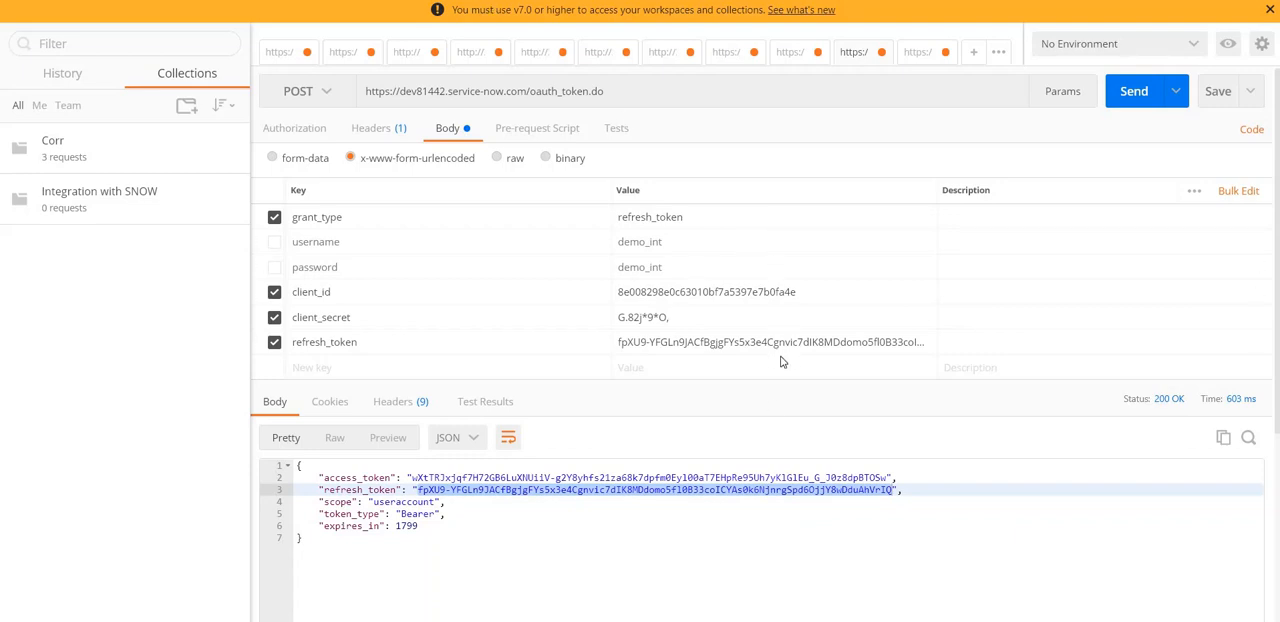
mouse_move(798, 392)
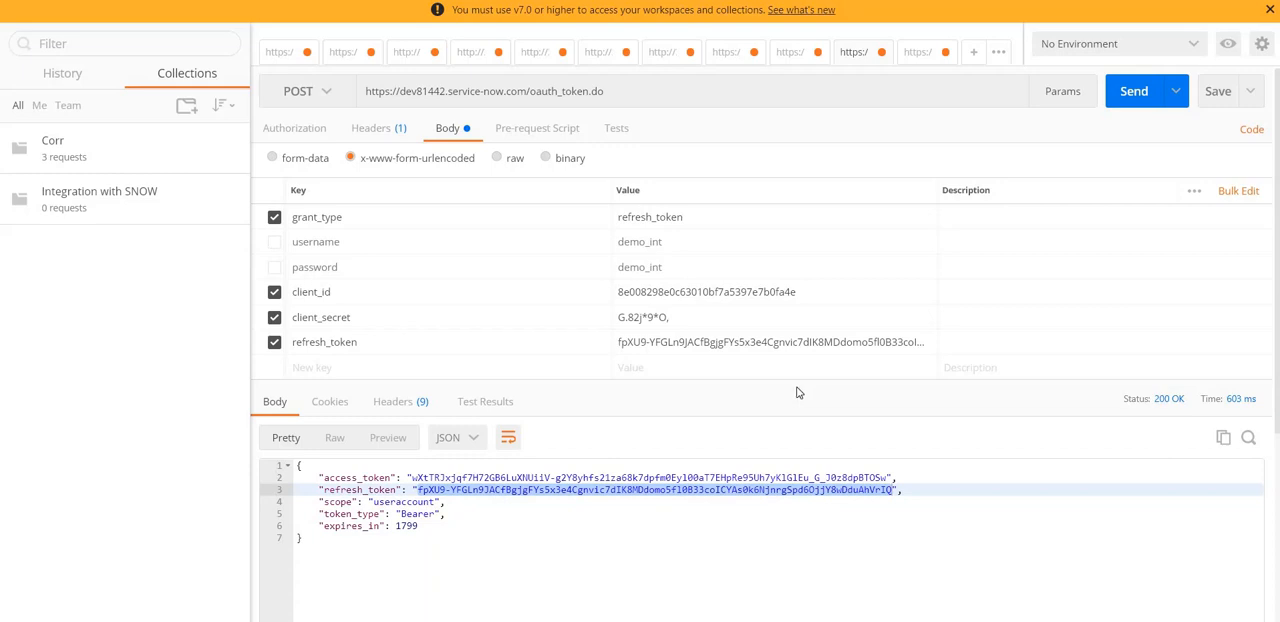